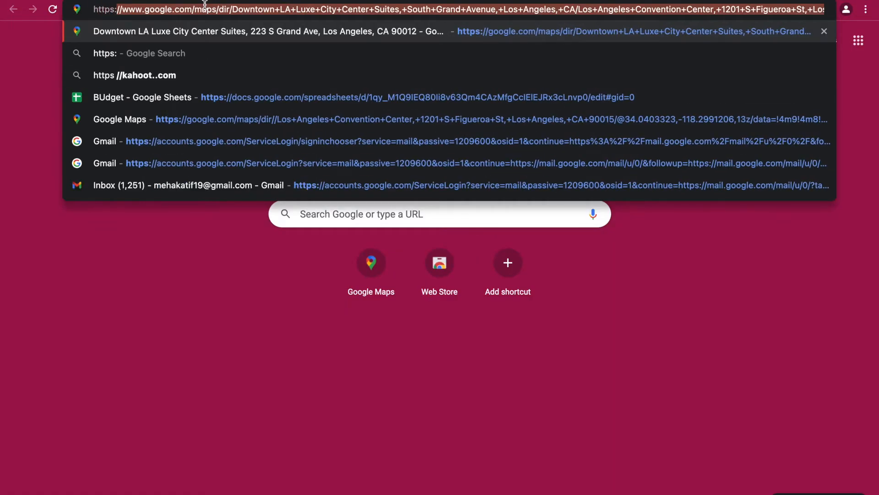
text(https://outlook.)
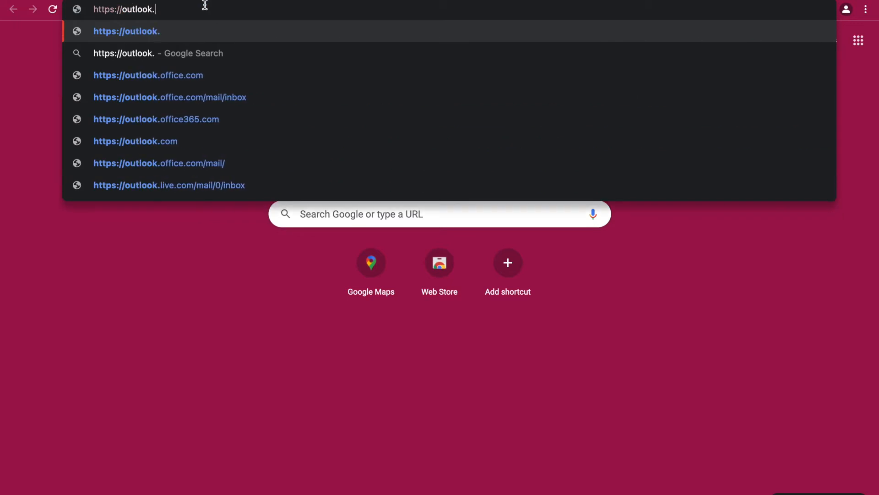
text(live.com/owa/)
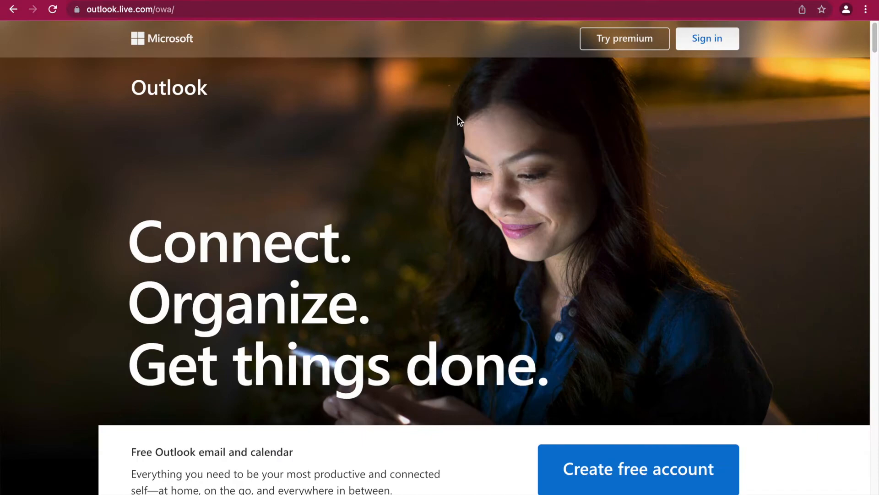
Step: Start a free account and claim the new address abcdefg9678 on outlook.com
click(638, 469)
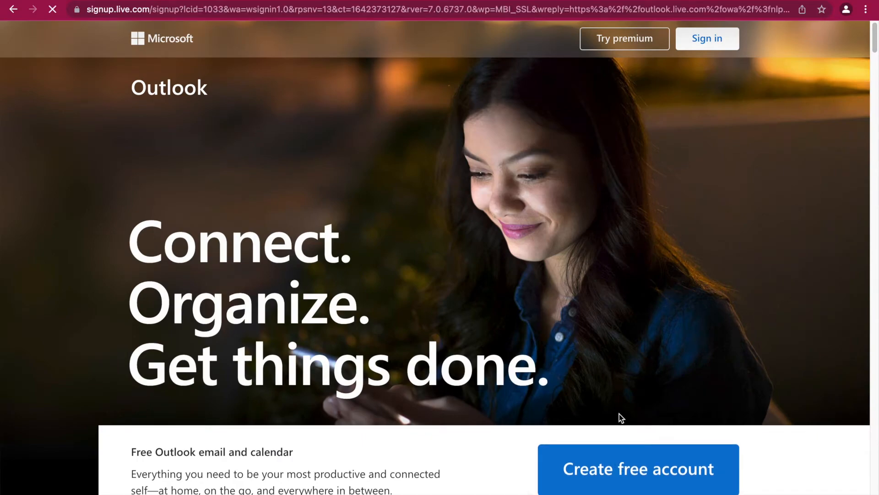
click(637, 469)
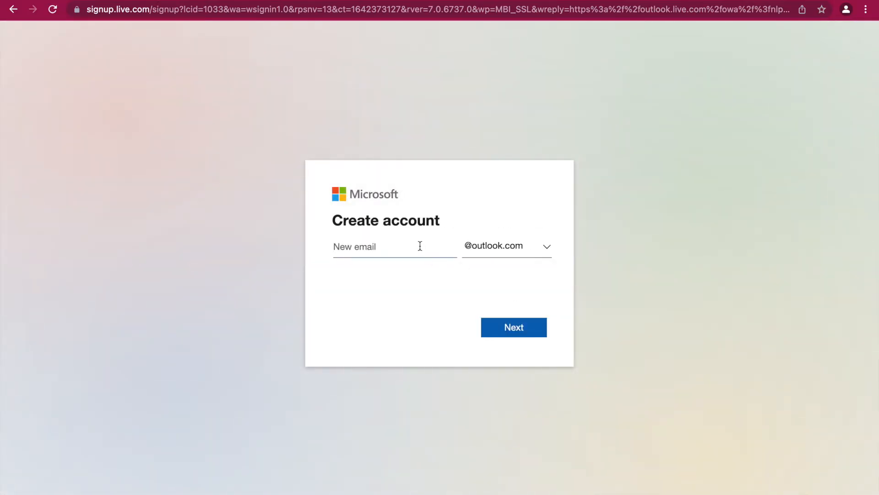
text(abcdefg)
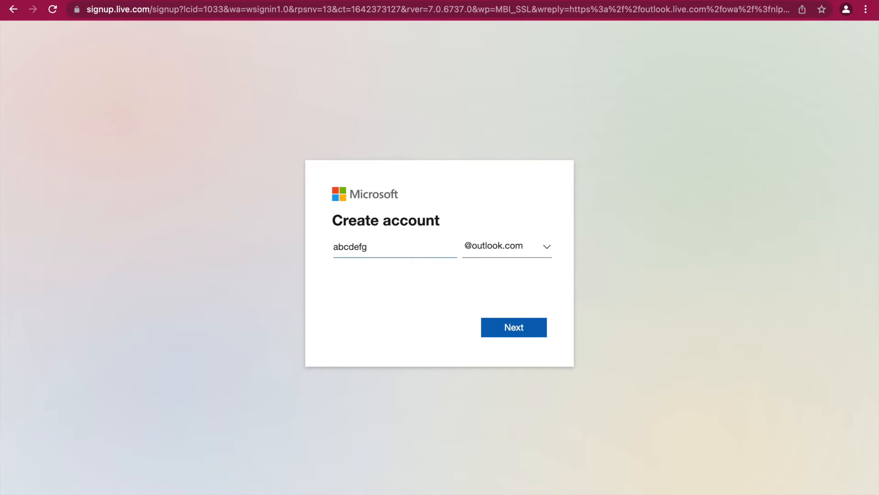
text(9678)
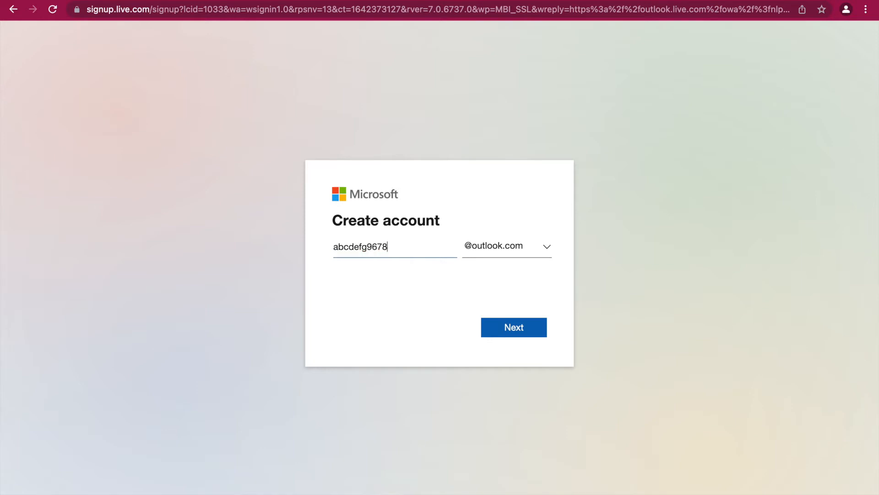
click(513, 327)
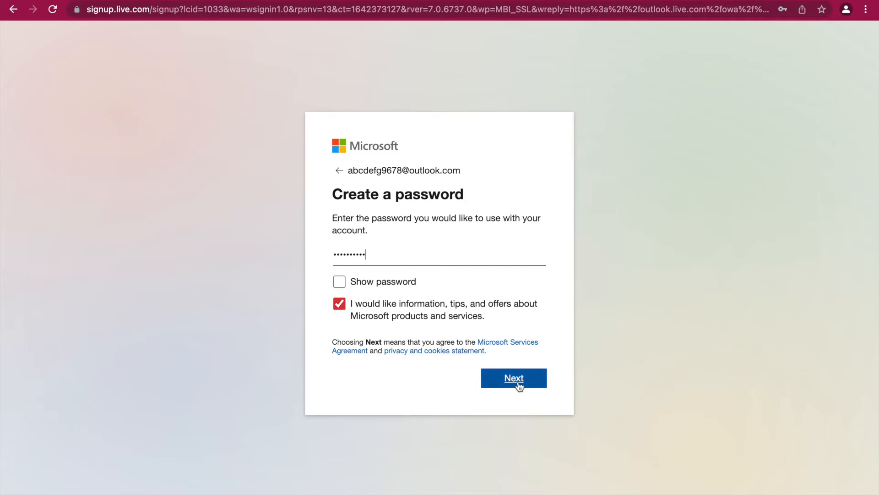
click(512, 377)
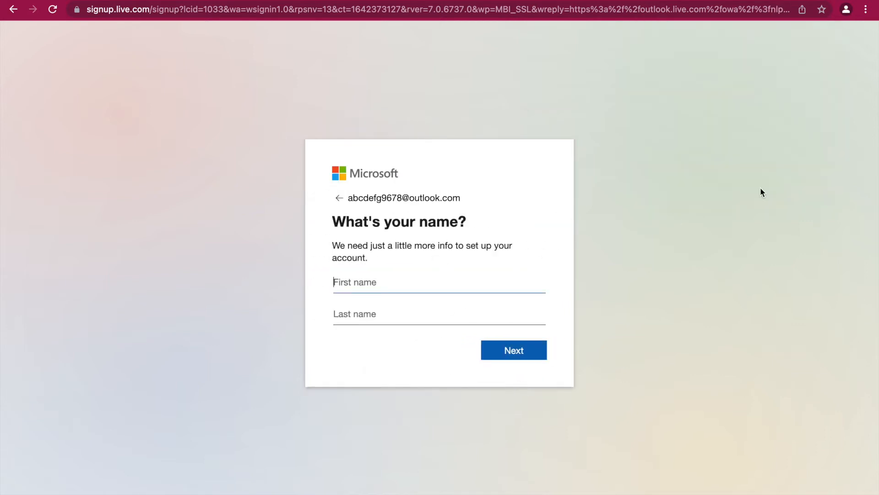
text(A)
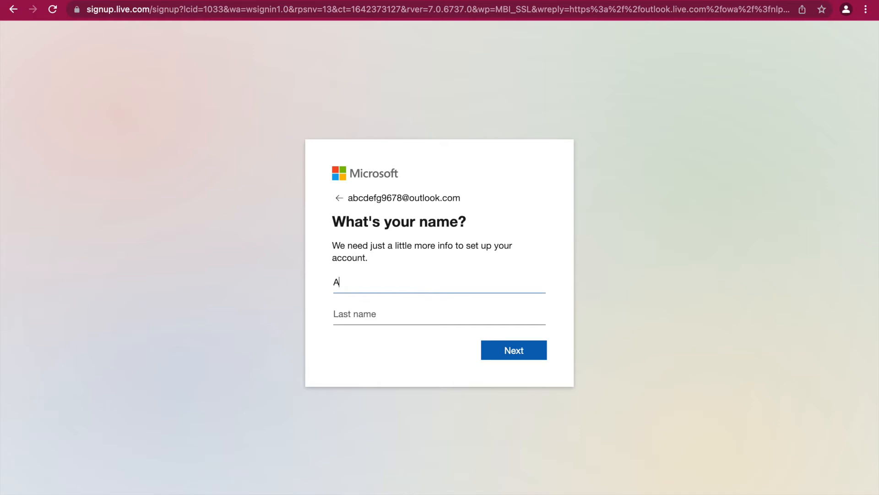
text(njela)
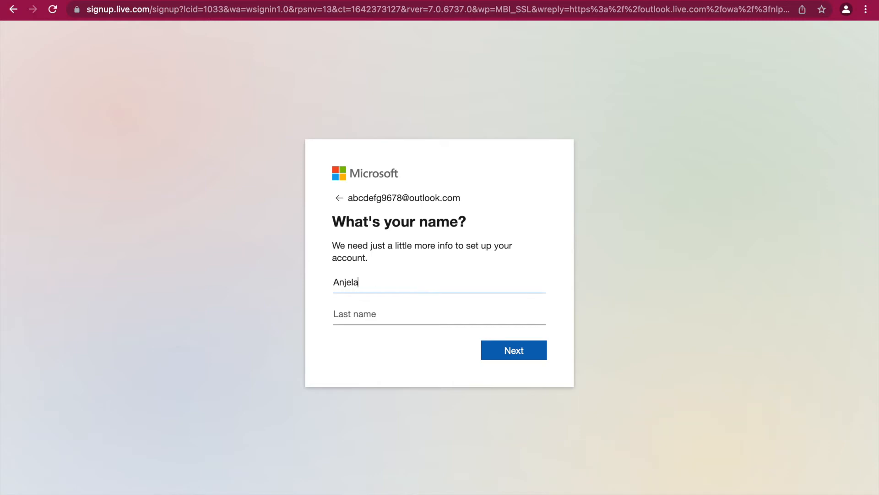
click(399, 314)
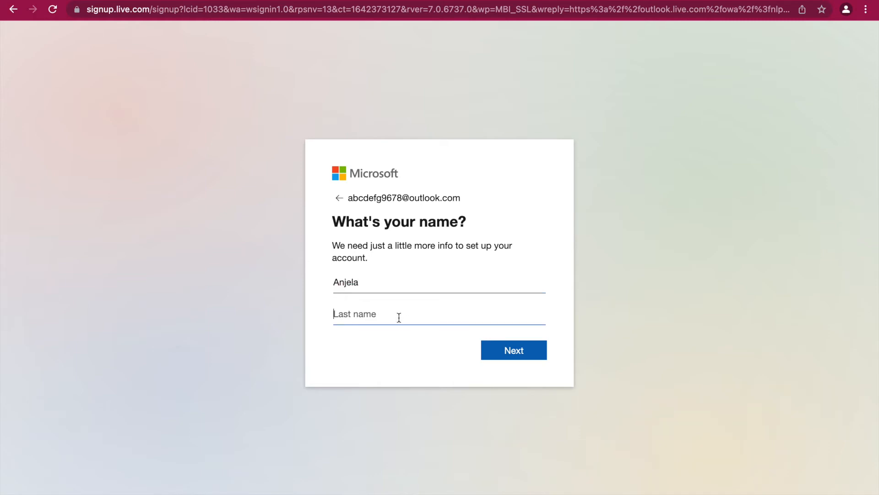
text(Evans)
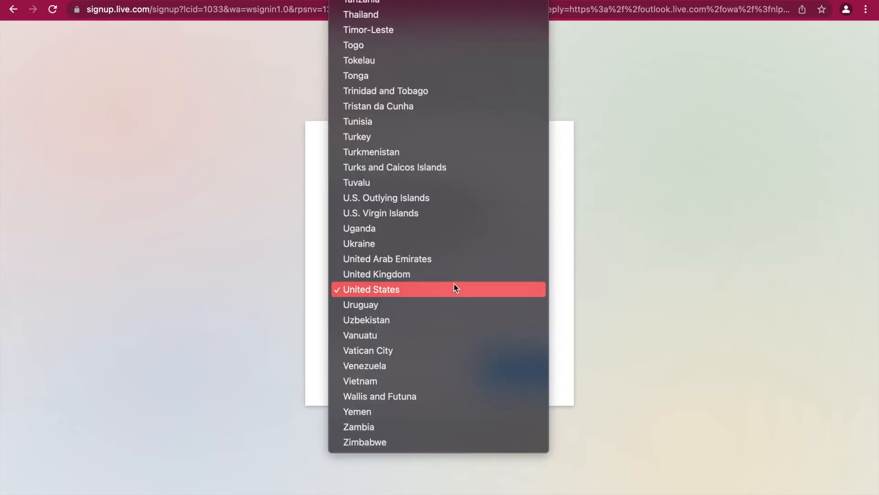
Step: Set the birthdate to March 1, 2000 and submit it
click(372, 288)
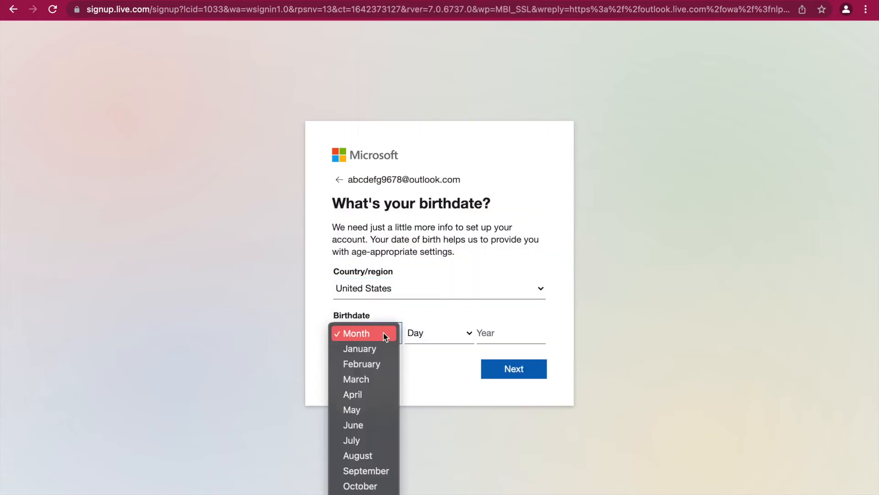
click(355, 379)
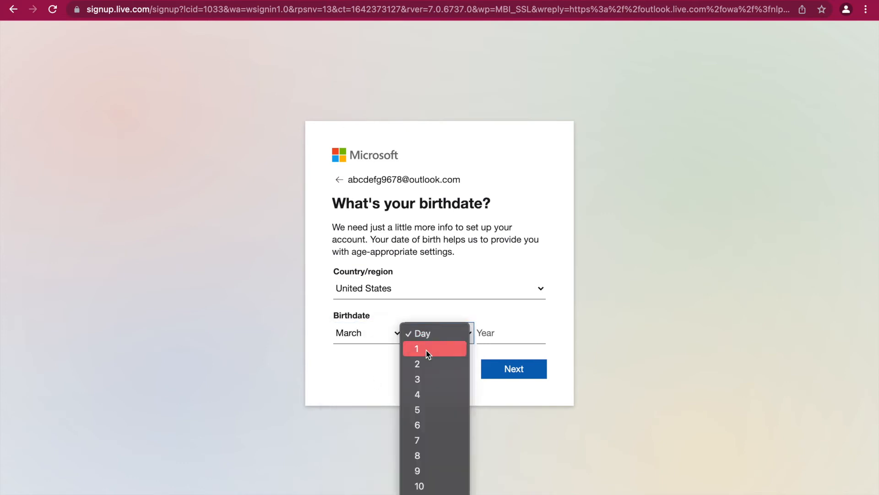
click(417, 348)
text(2000)
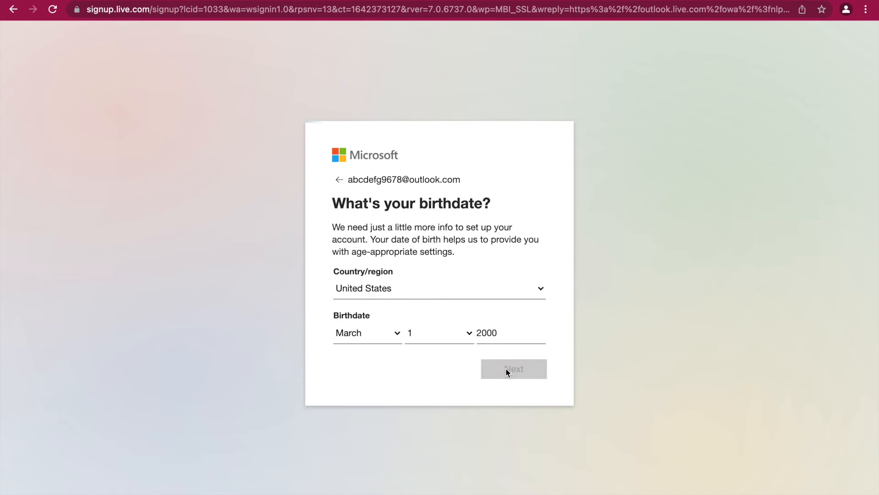
click(512, 368)
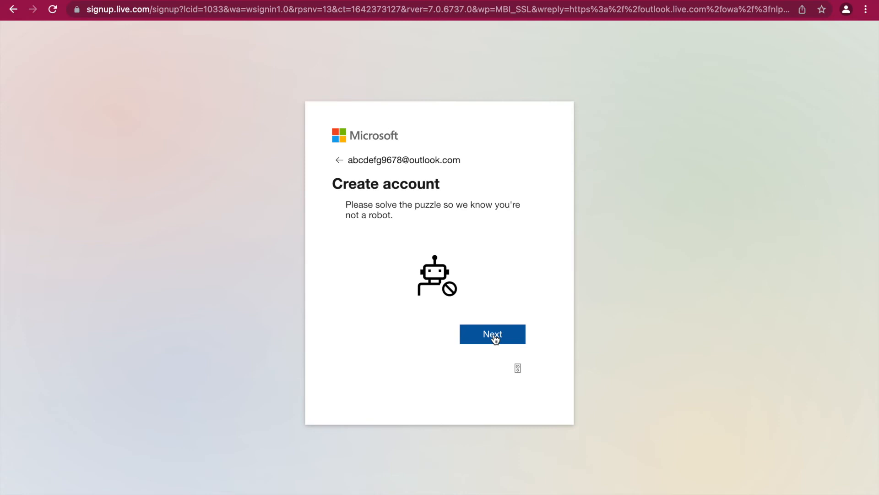
Step: Solve the deer puzzle, stay signed in without reprompts, and open the Welcome email
click(492, 334)
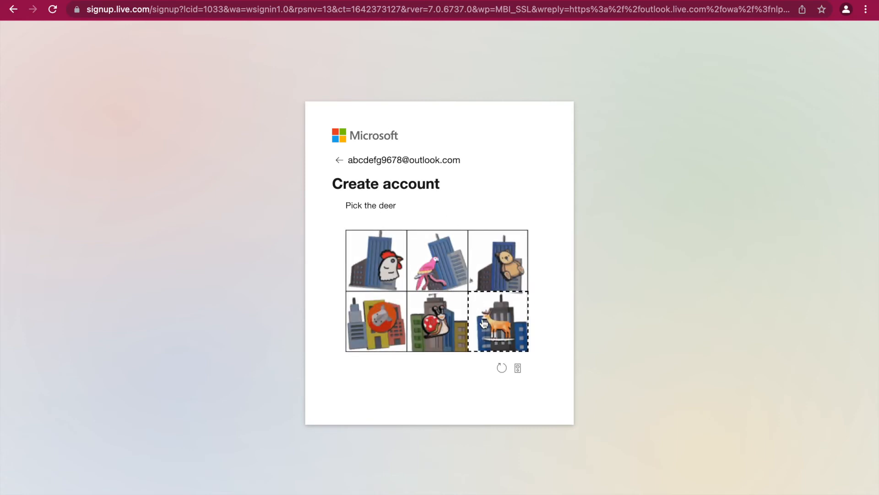
click(498, 322)
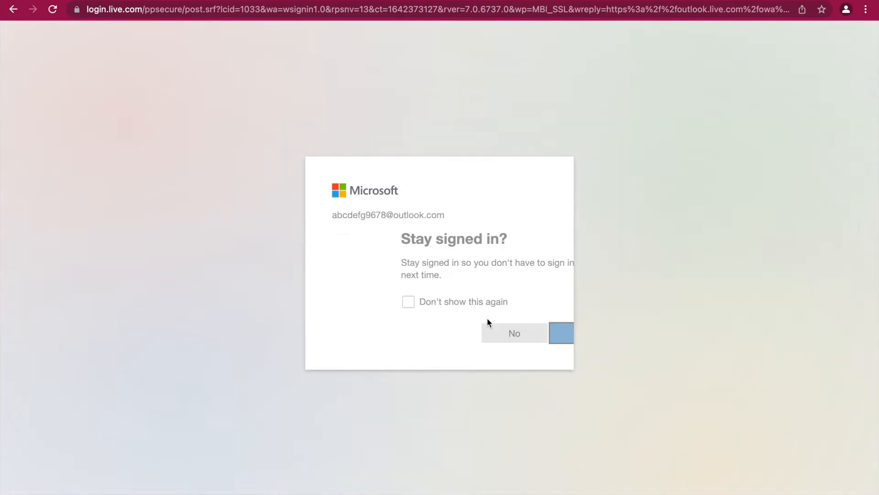
click(407, 301)
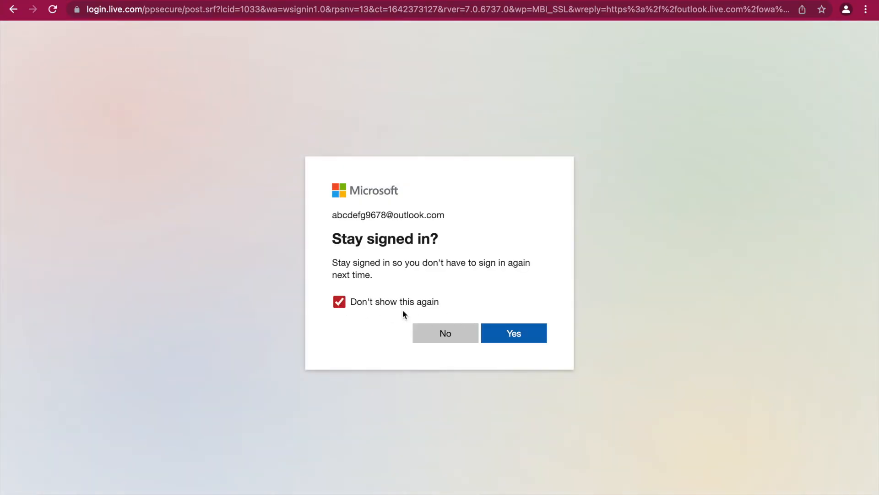
click(512, 333)
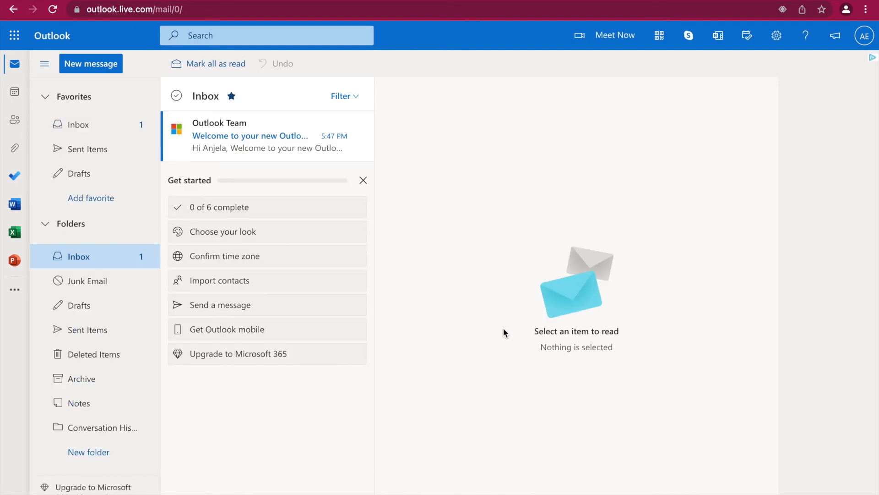
click(250, 136)
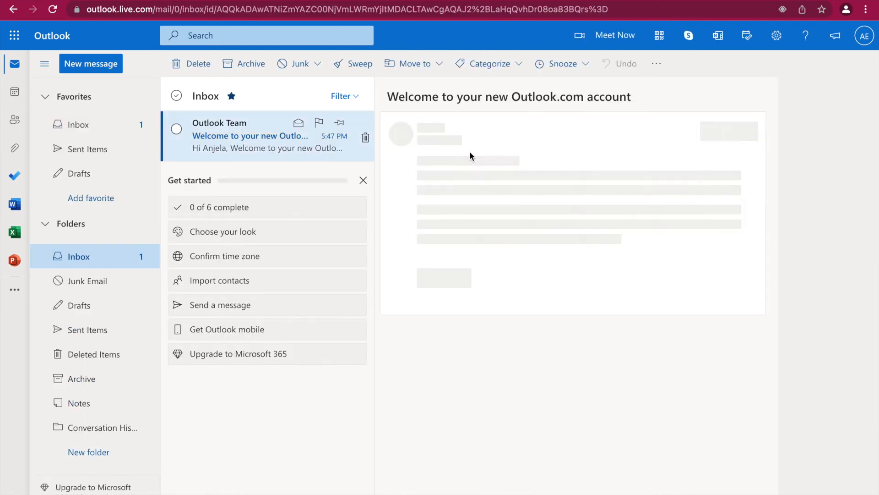